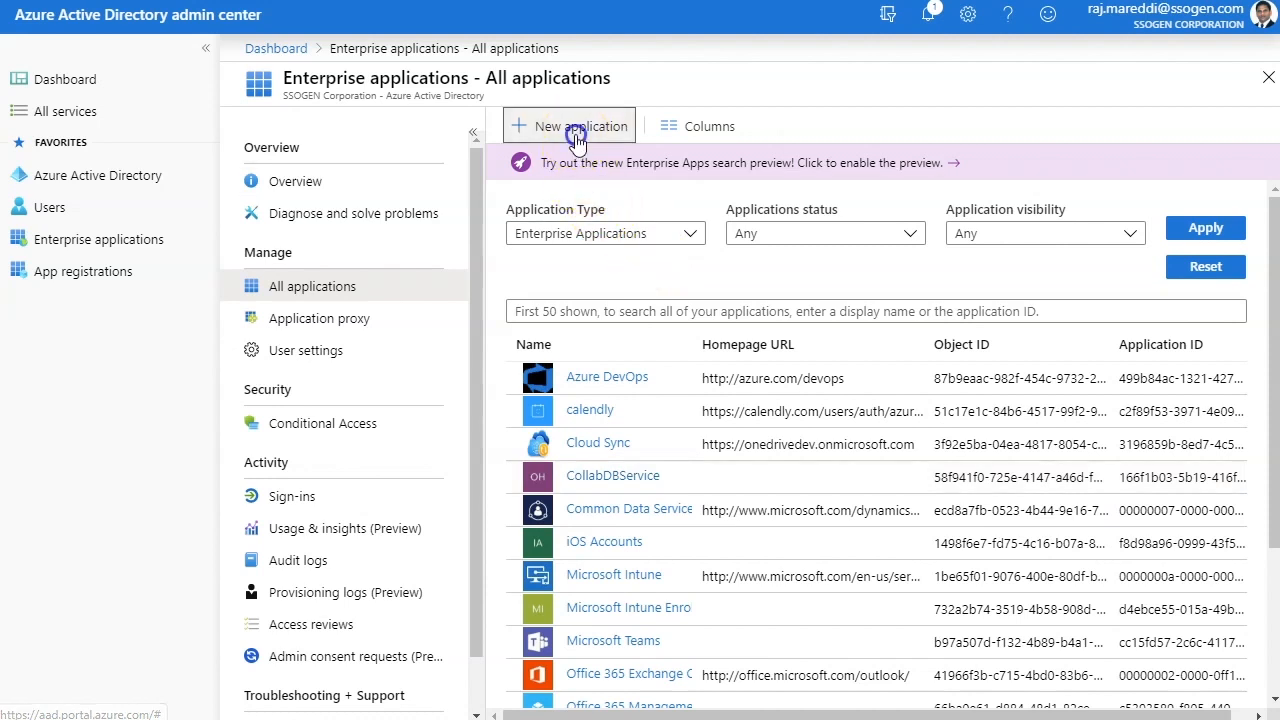
# Search the gallery for SSOGEN and add the SSOGEN – Azure AD SSO Gateway app
pyautogui.click(568, 125)
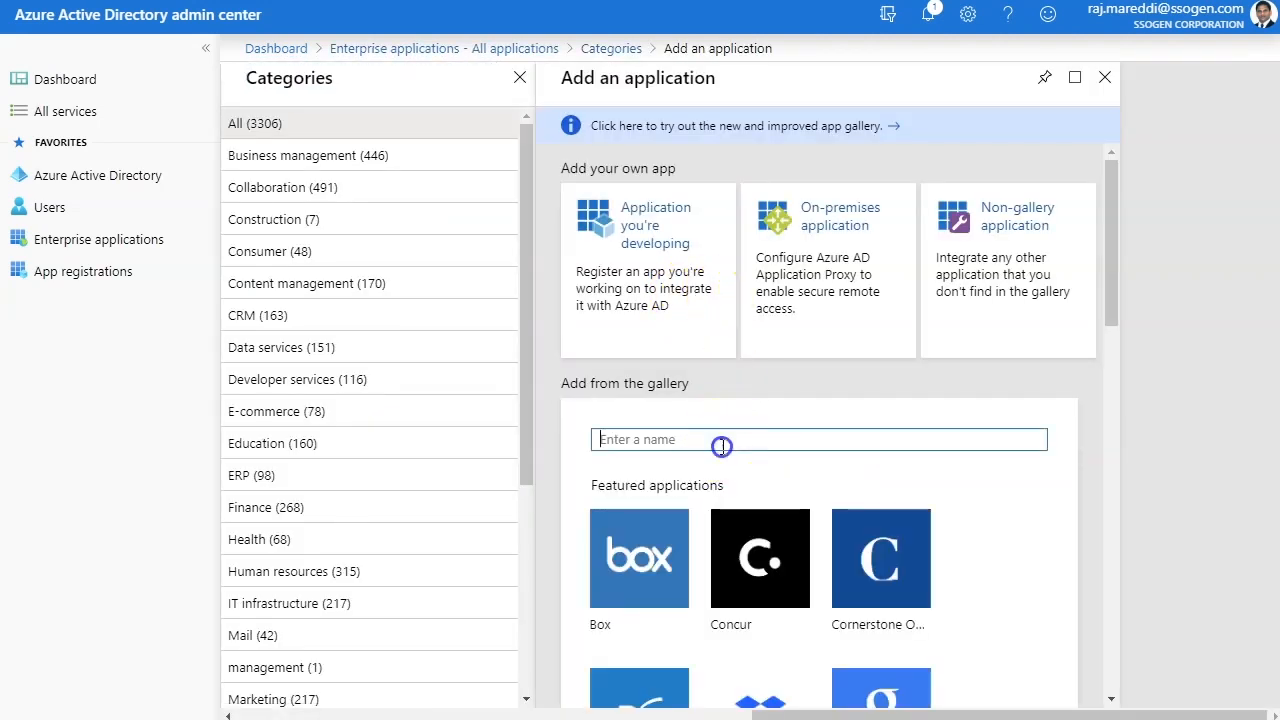
pyautogui.write('SSOGEN')
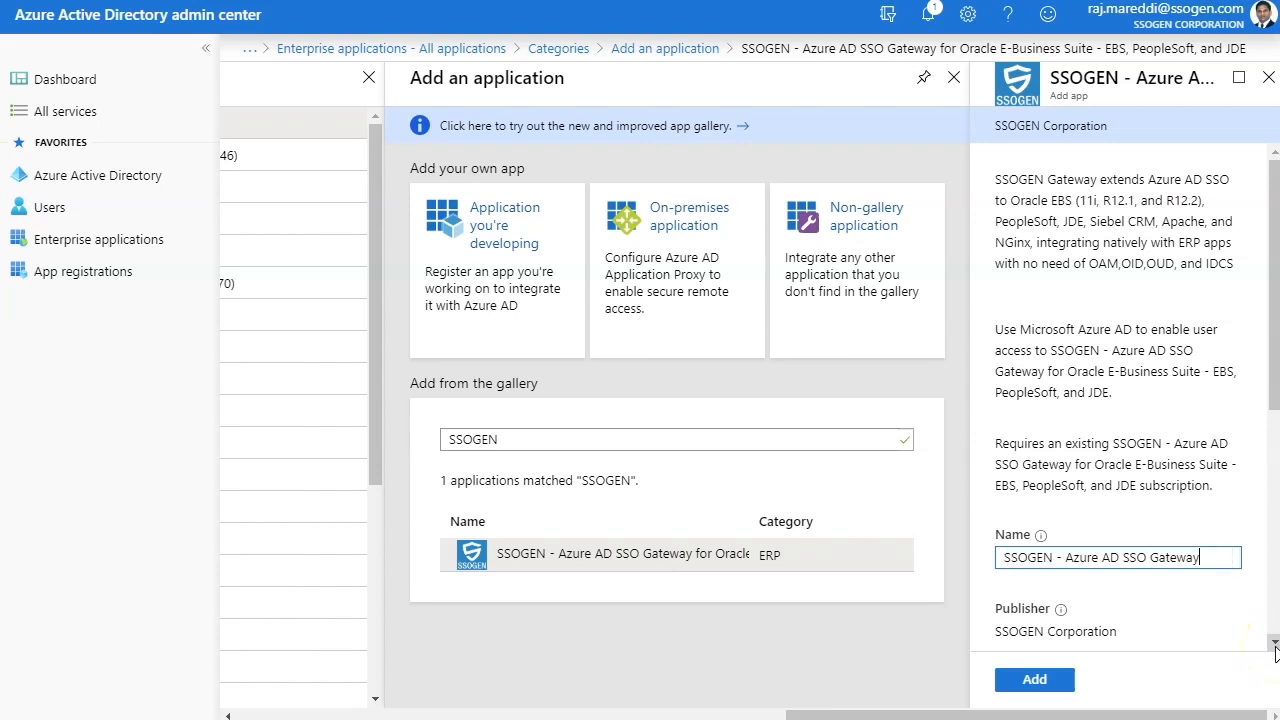
pyautogui.scroll(-3)
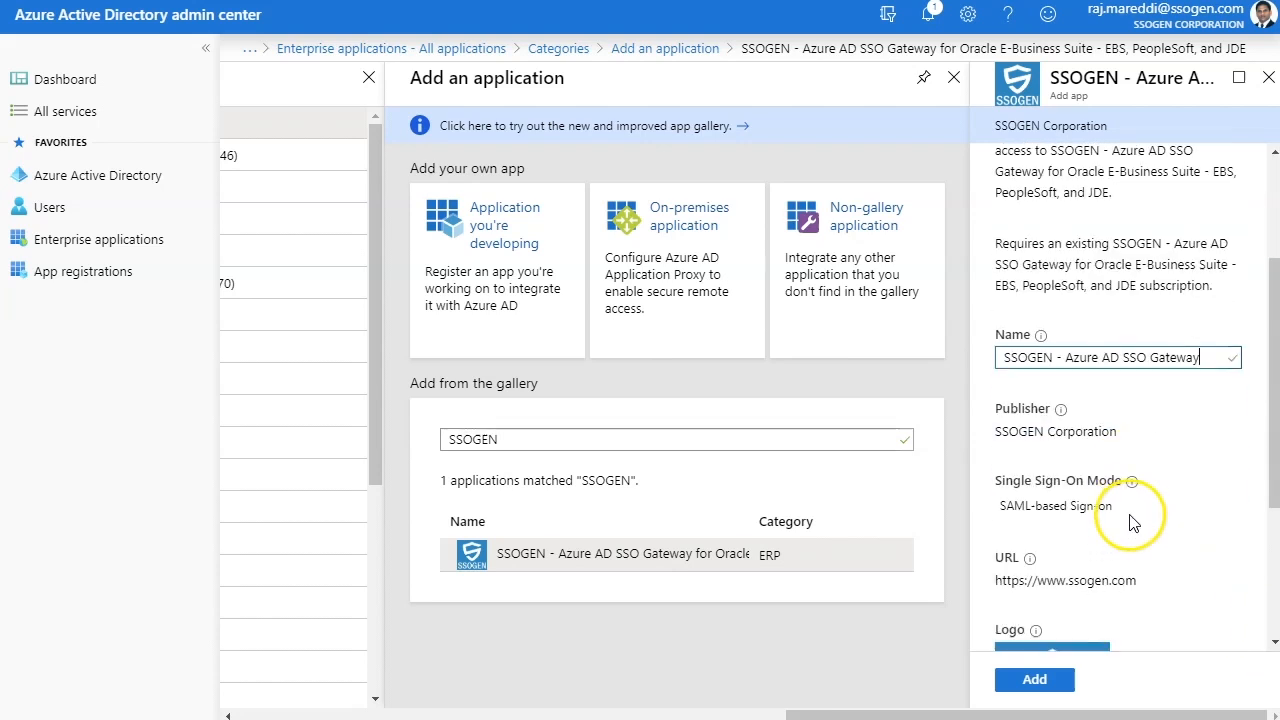
pyautogui.scroll(-3)
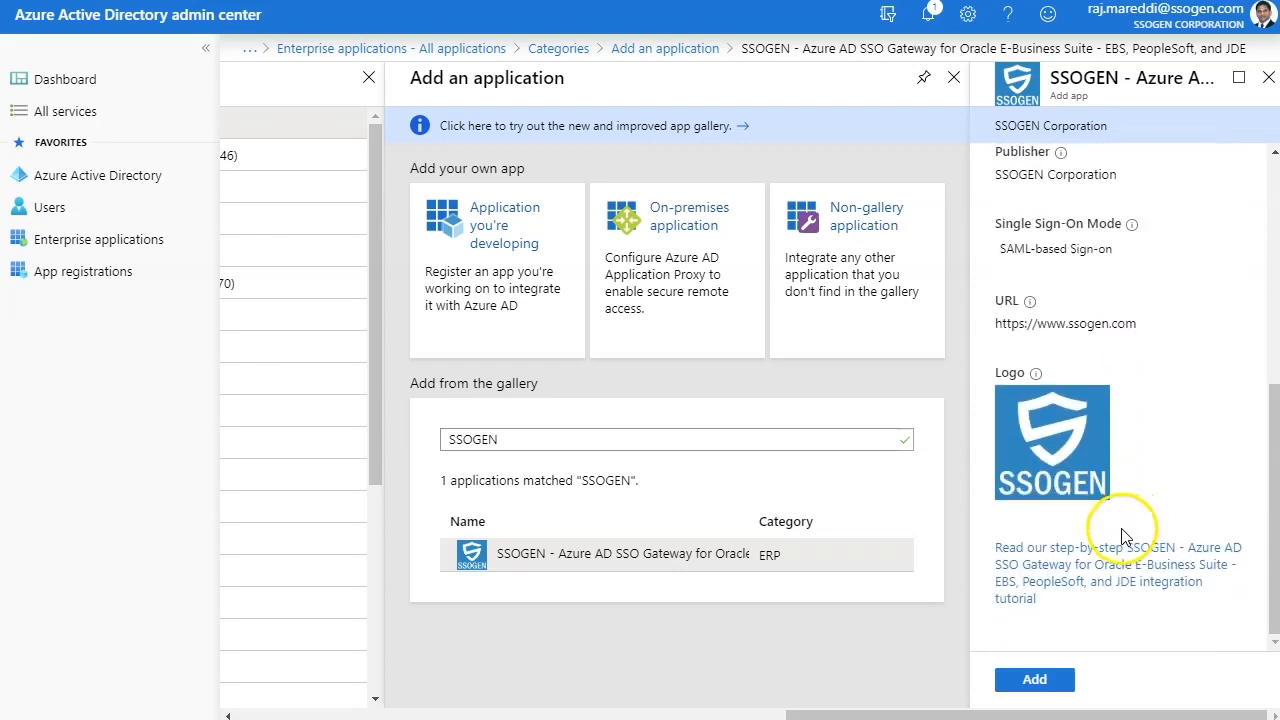
pyautogui.click(1034, 679)
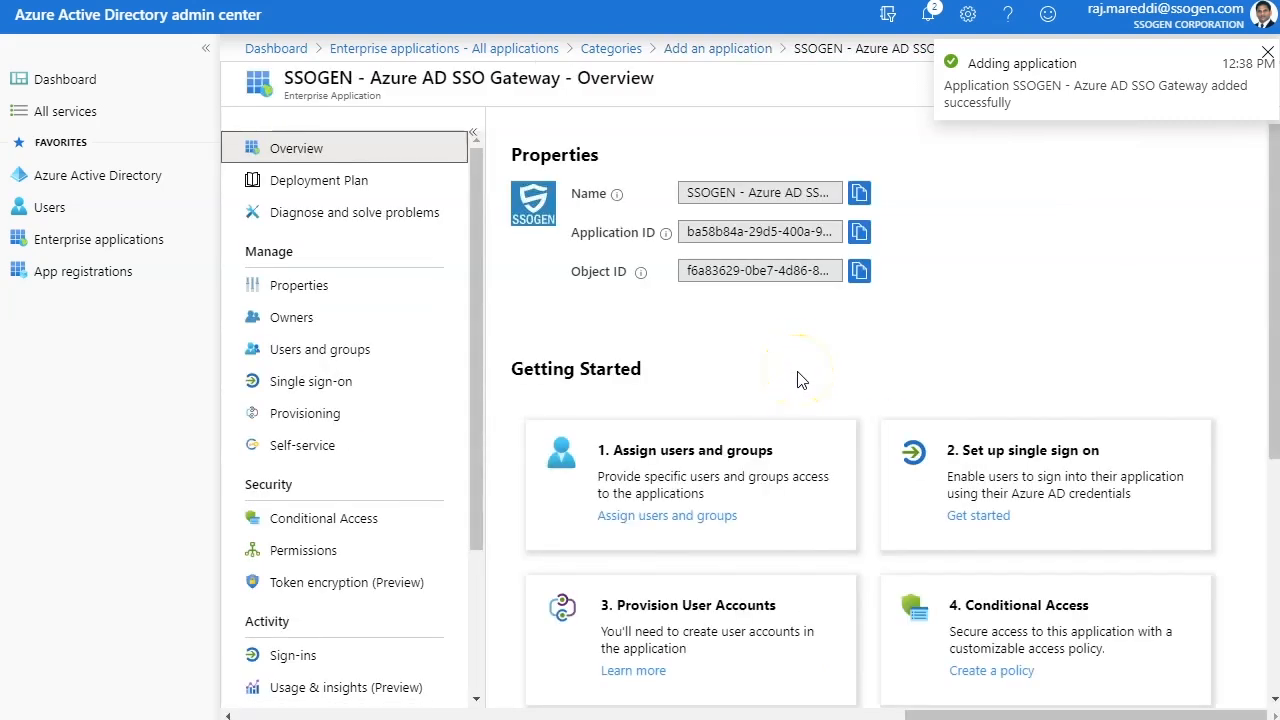
# Assign user Sean to the SSOGEN gateway app with Default Access
pyautogui.click(320, 349)
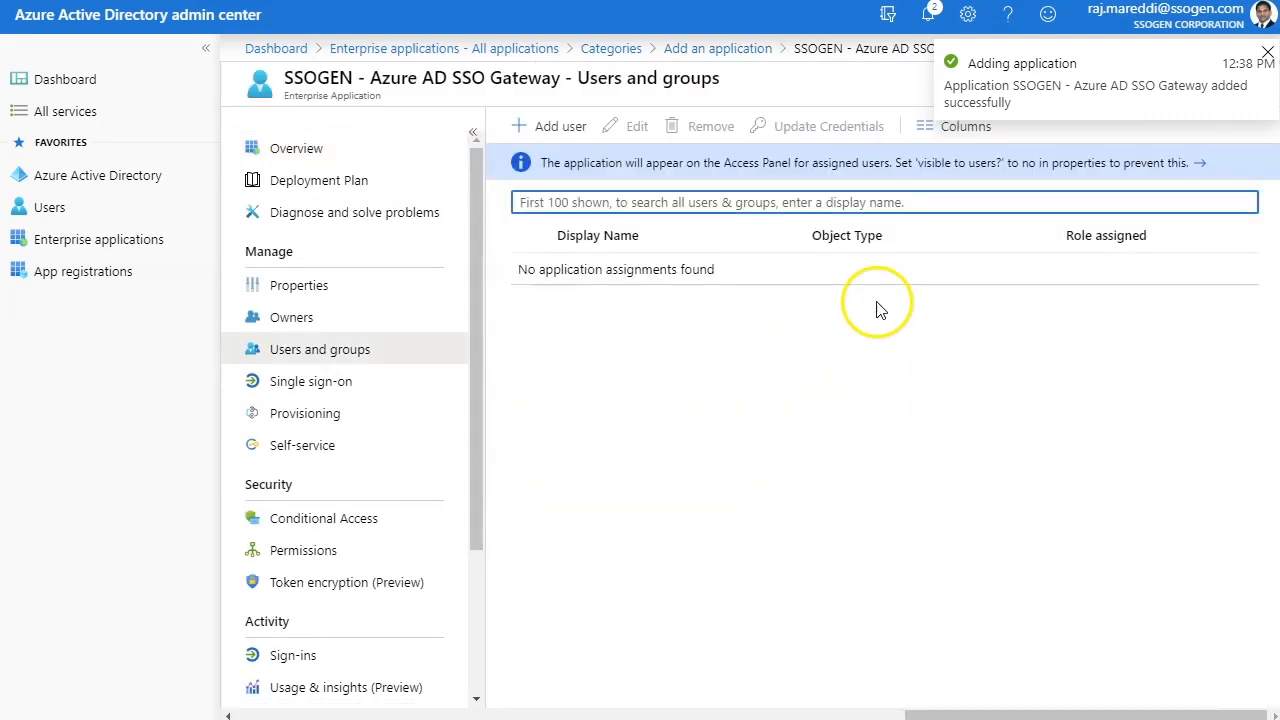
pyautogui.click(548, 126)
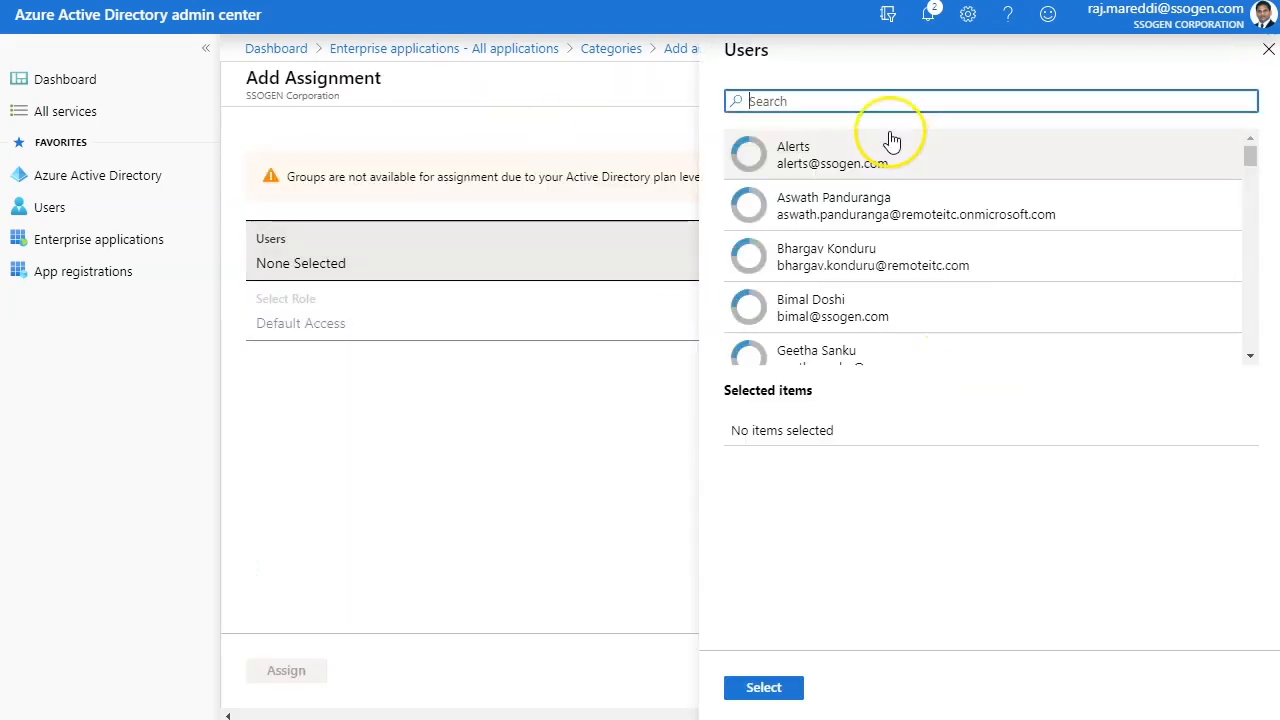
pyautogui.write('Sean')
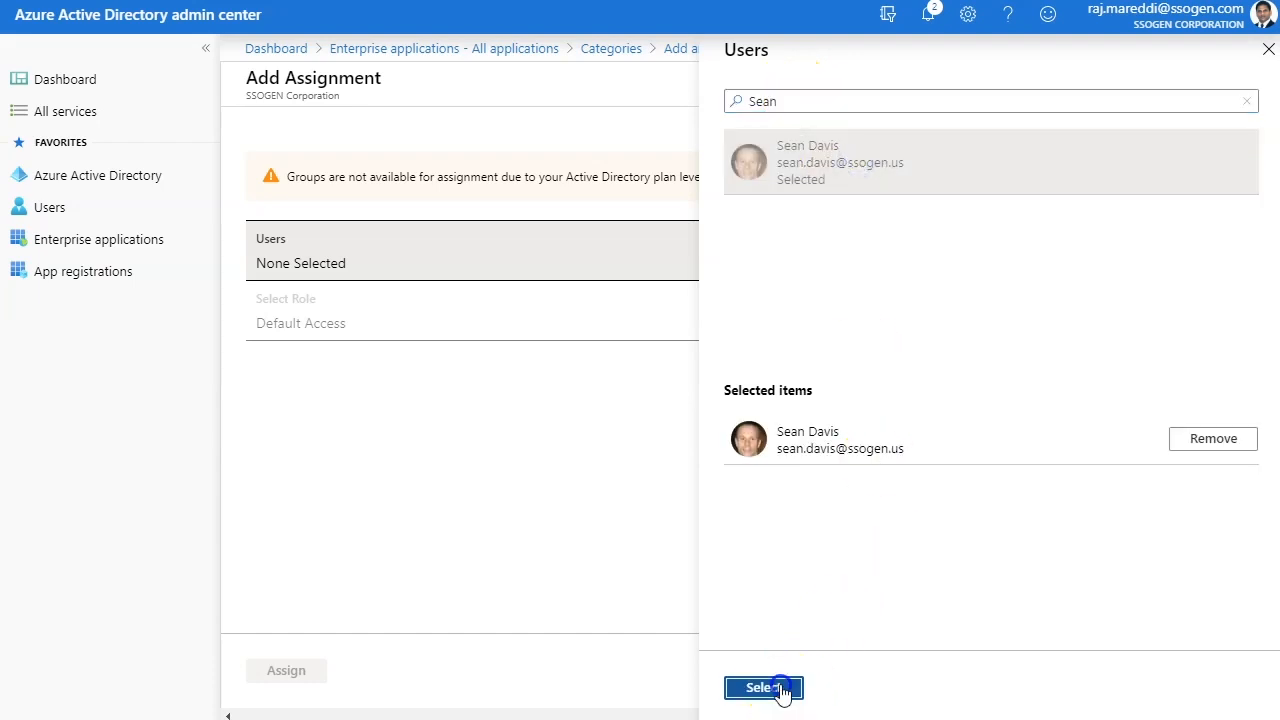
pyautogui.click(763, 687)
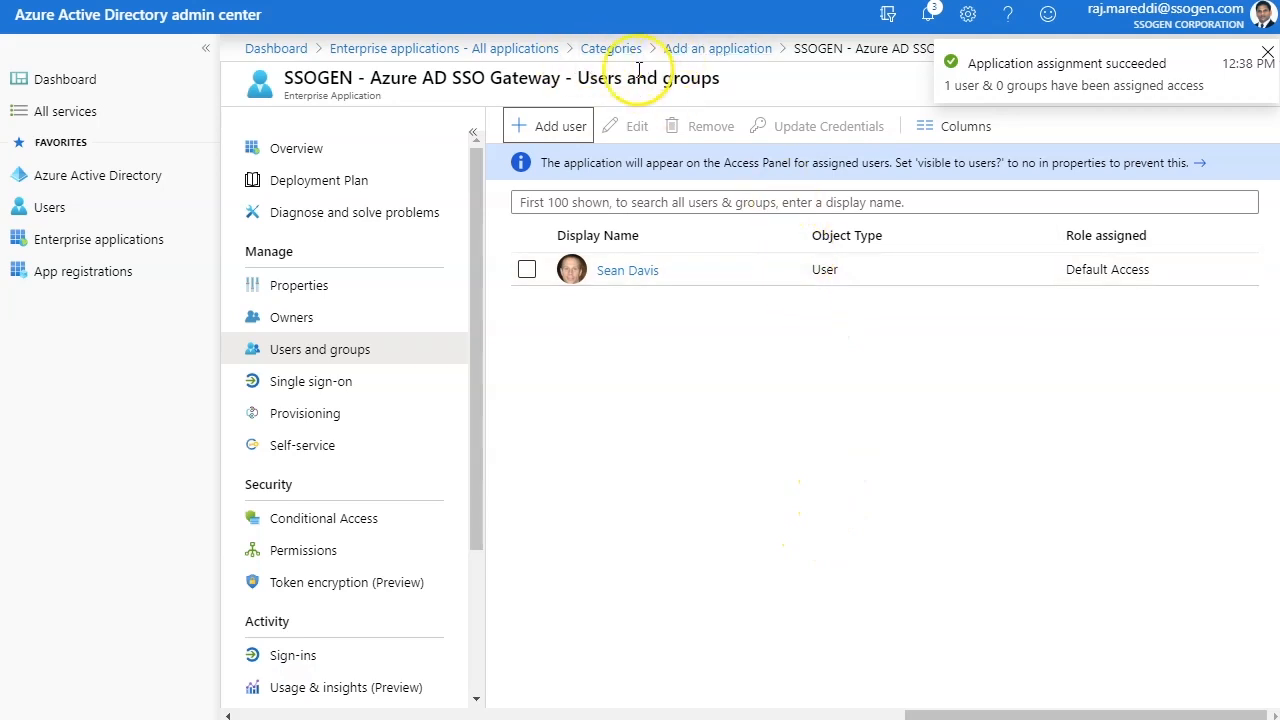
pyautogui.click(296, 148)
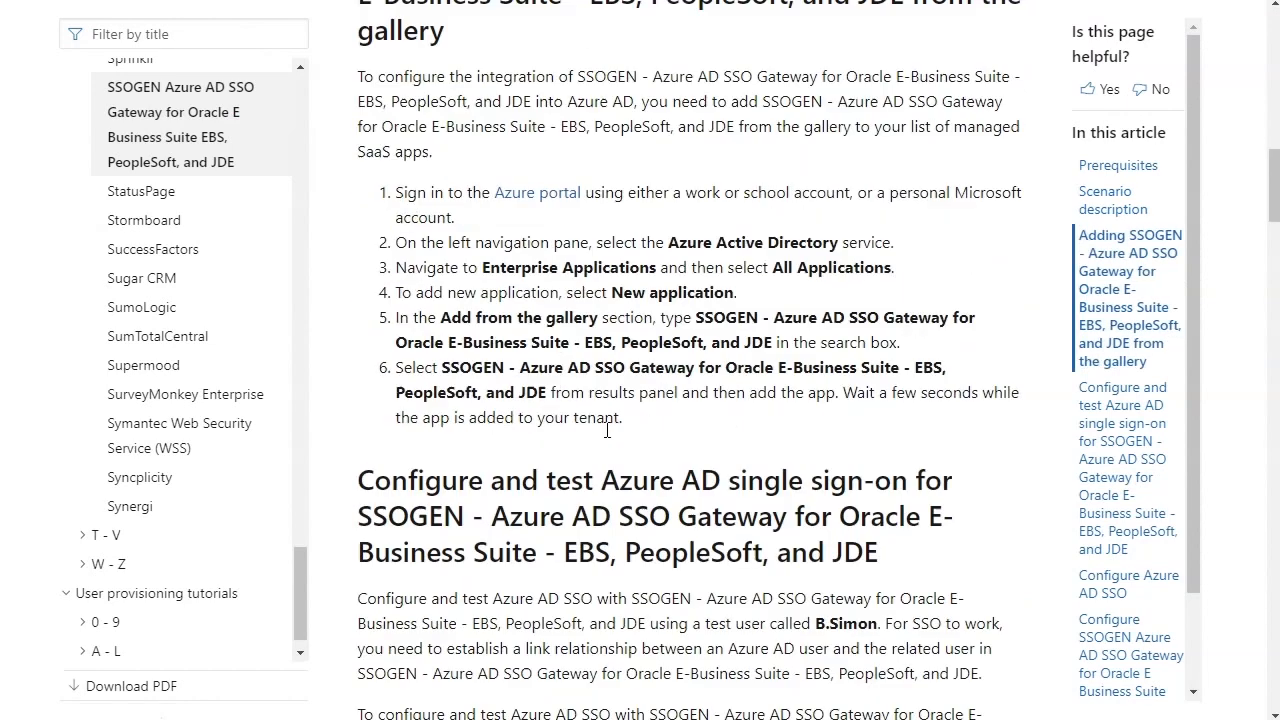
# Scroll through the SSOGEN tutorial's Configure Azure AD SSO and test user sections
pyautogui.scroll(-3)
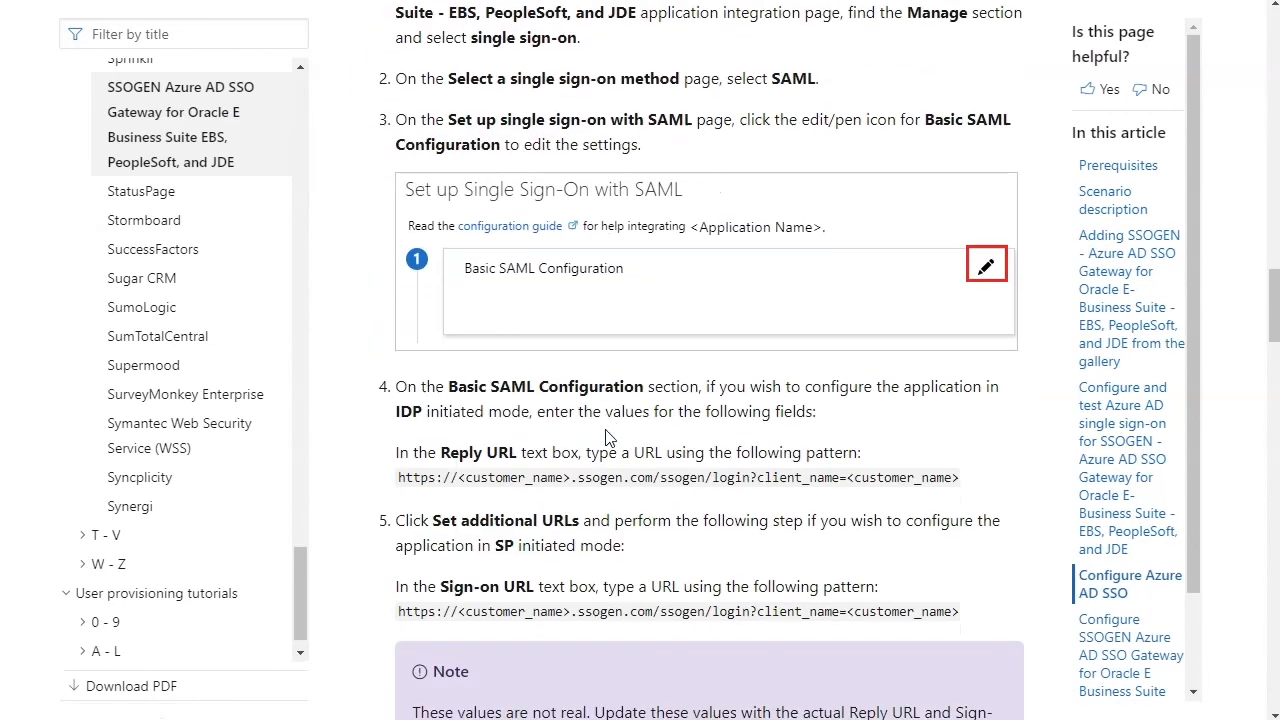
pyautogui.scroll(-3)
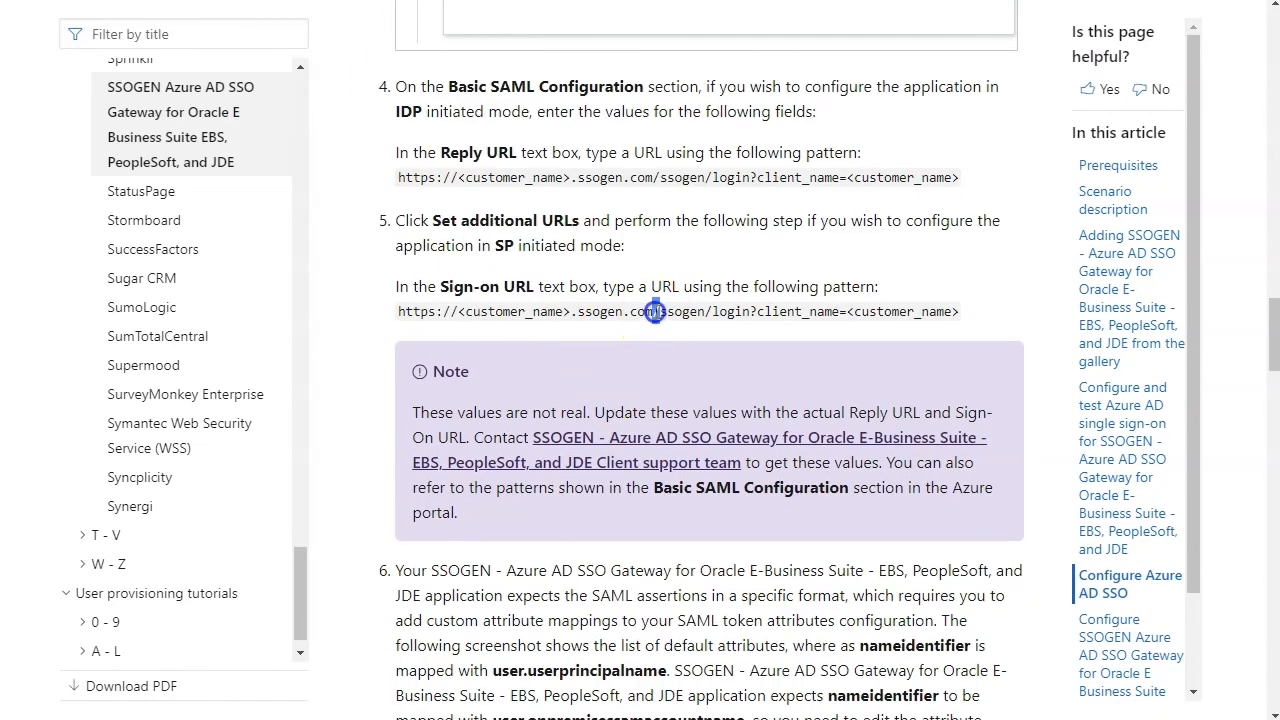
pyautogui.scroll(3)
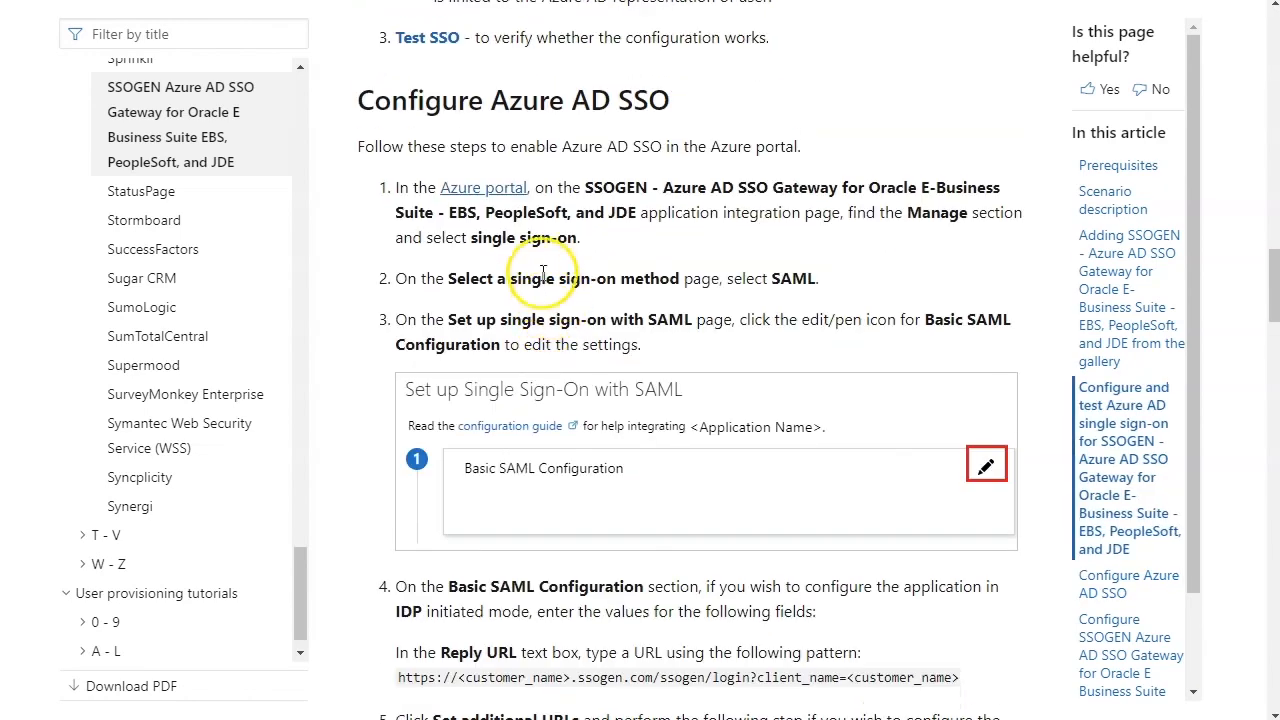
pyautogui.scroll(-3)
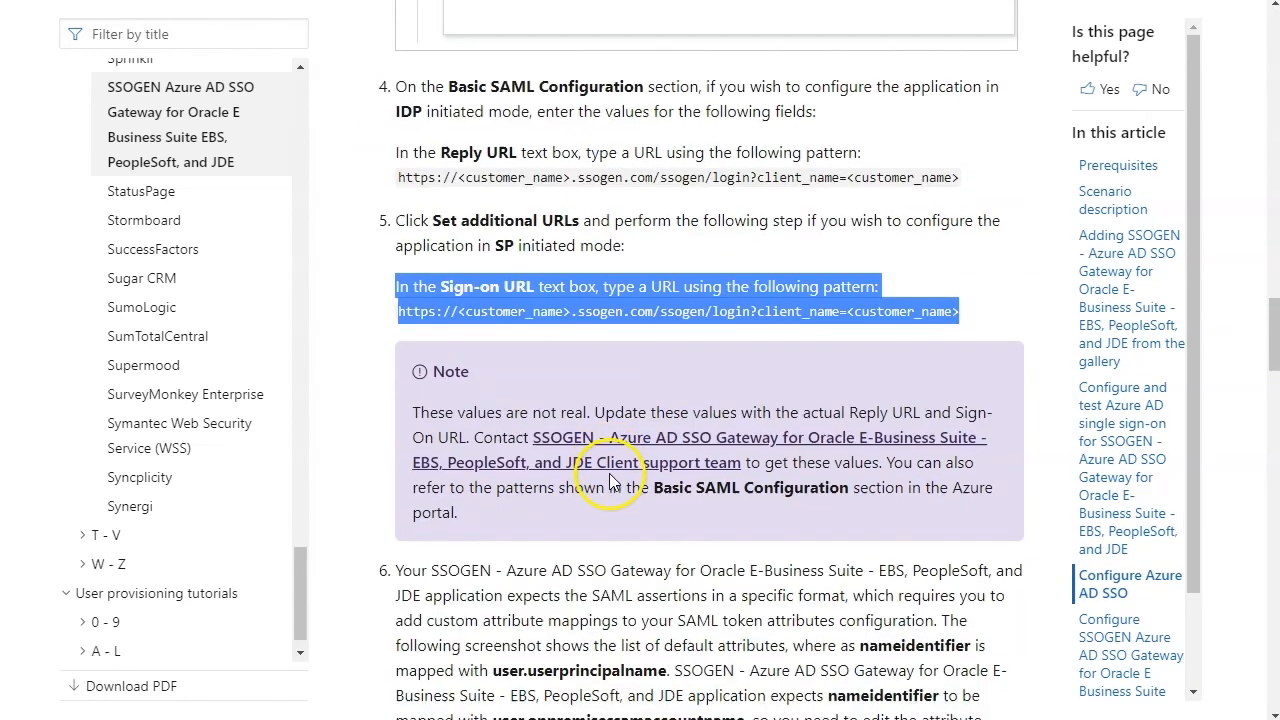
pyautogui.scroll(-3)
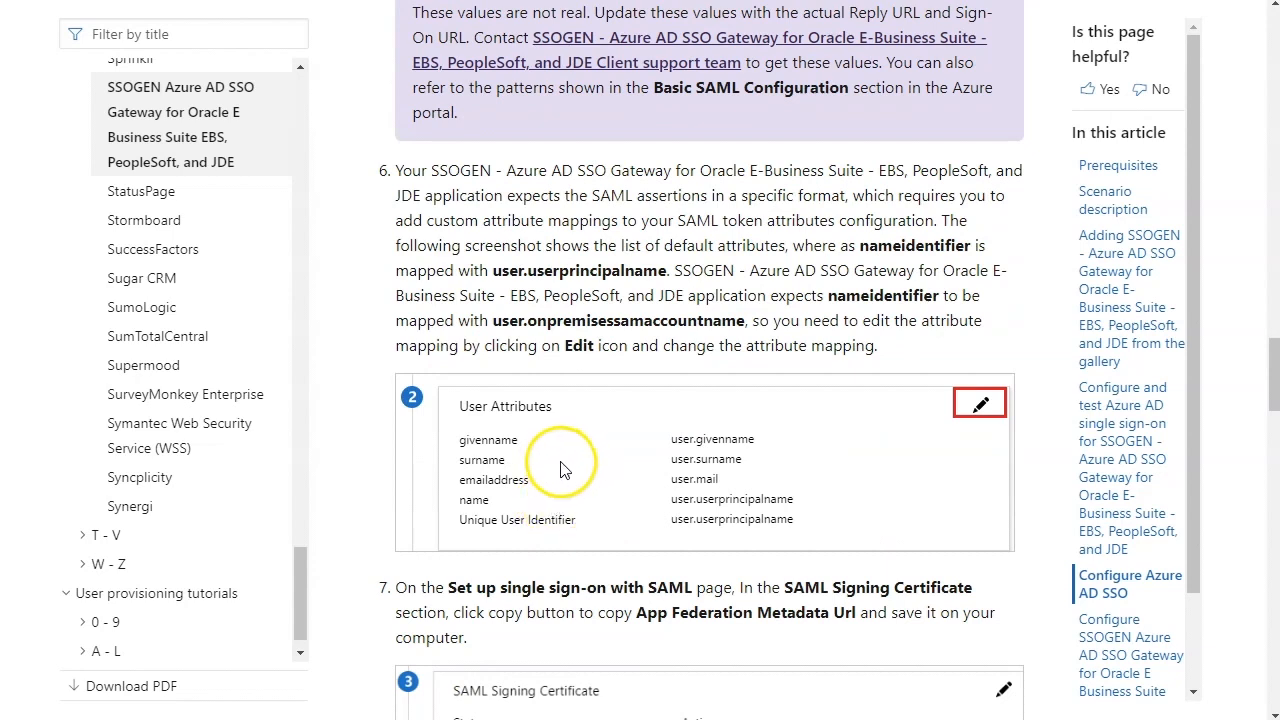
pyautogui.scroll(-3)
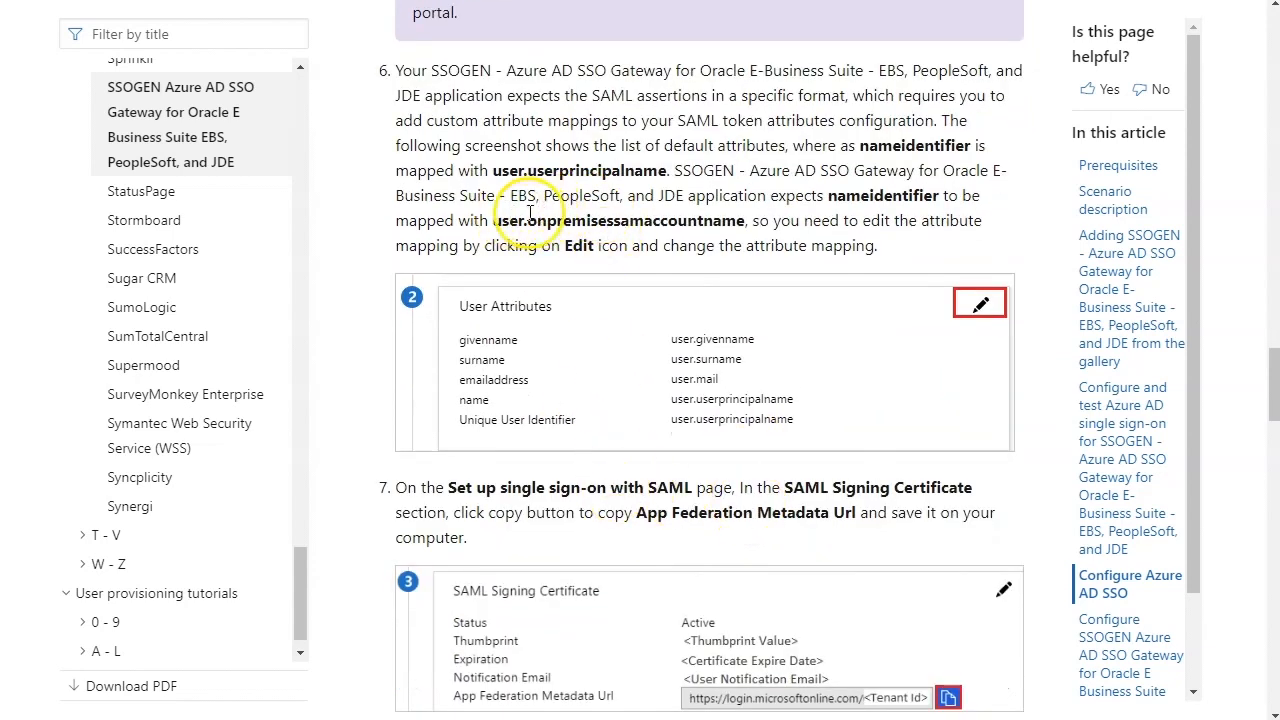
pyautogui.moveTo(517, 225)
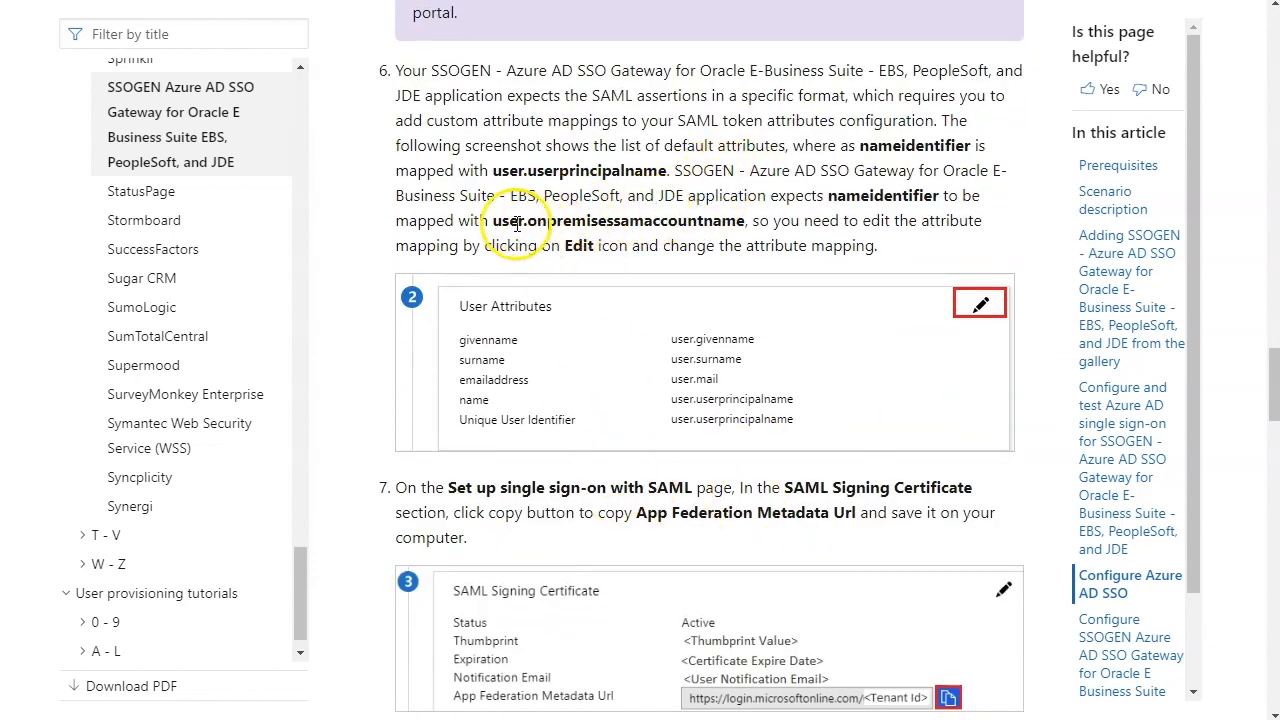
pyautogui.scroll(-3)
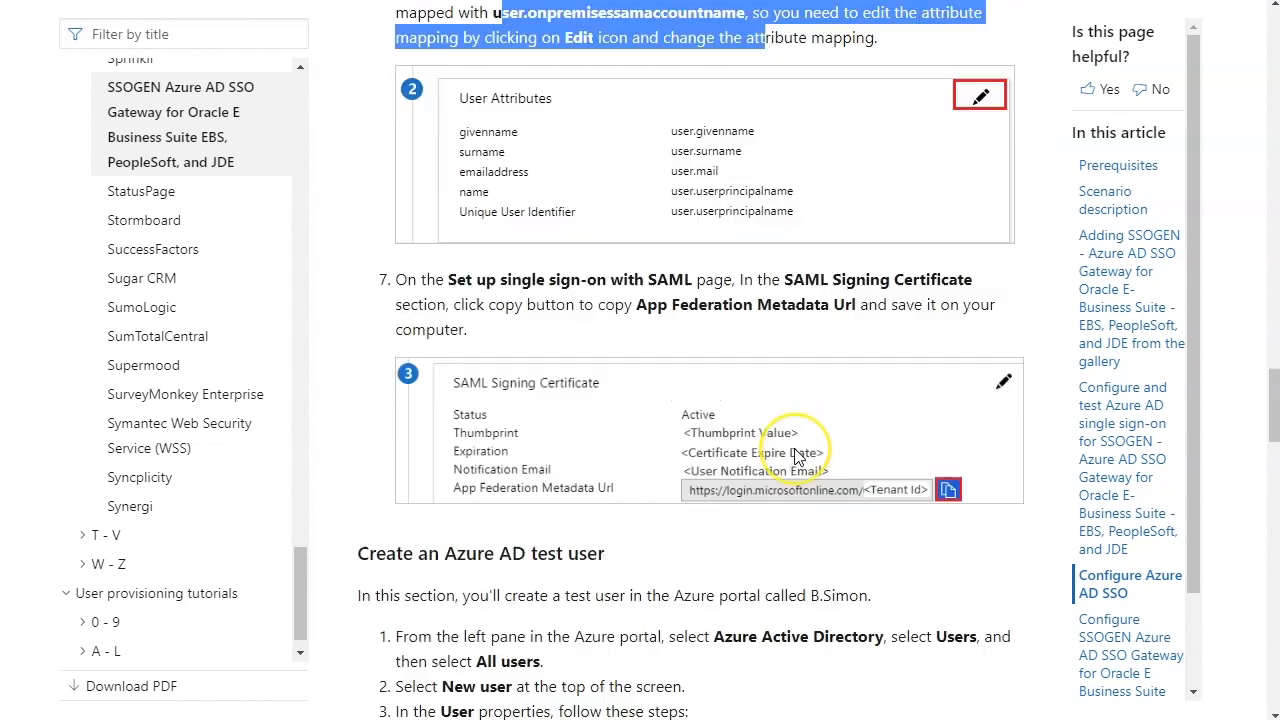
pyautogui.scroll(-3)
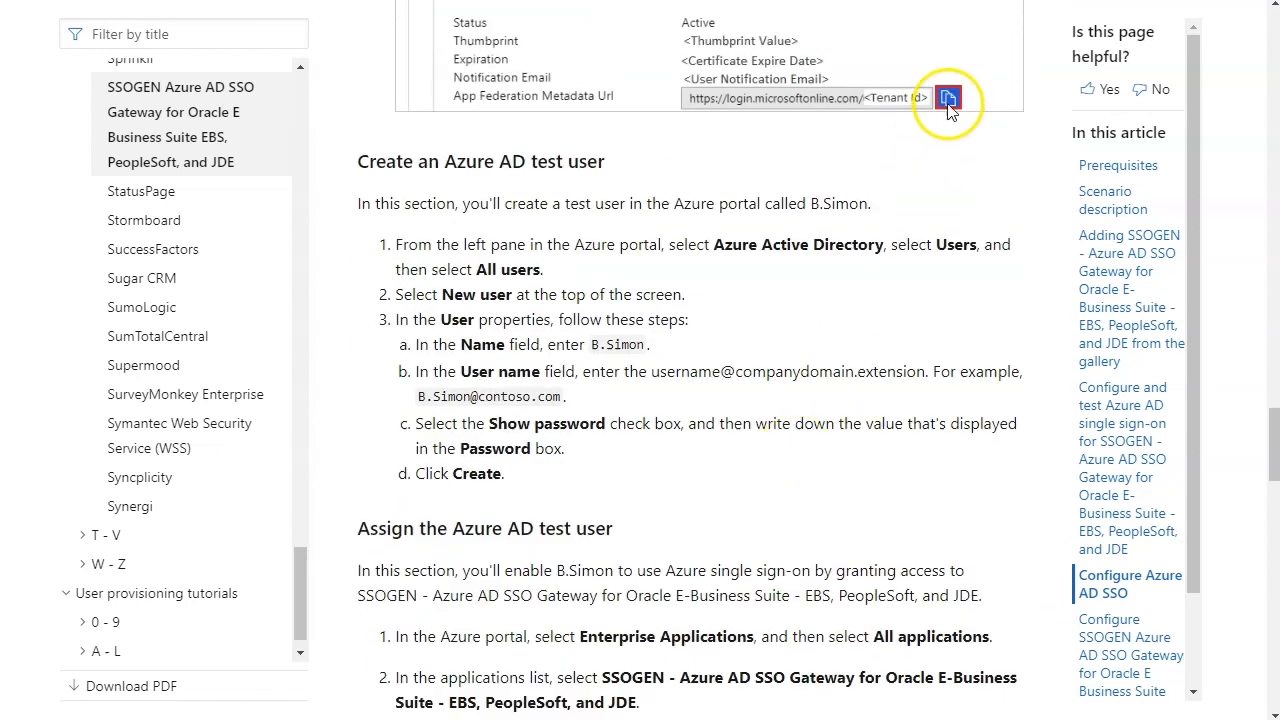
pyautogui.scroll(-3)
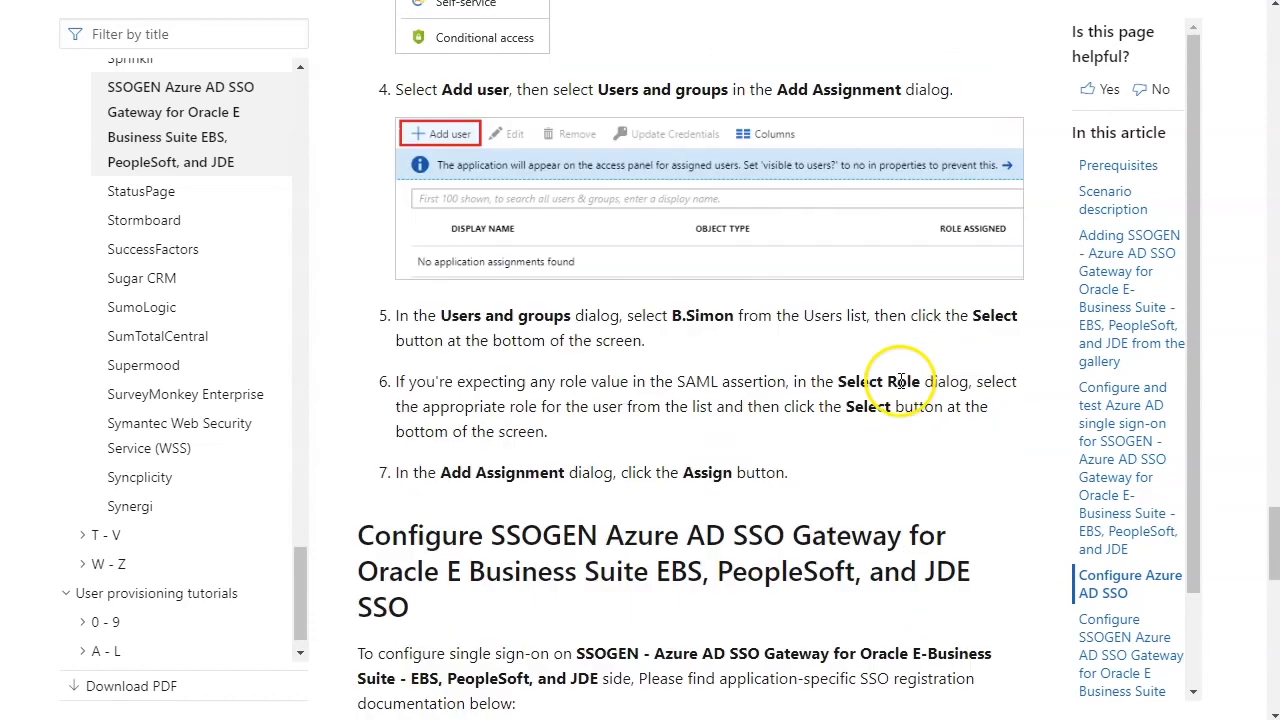
pyautogui.scroll(-3)
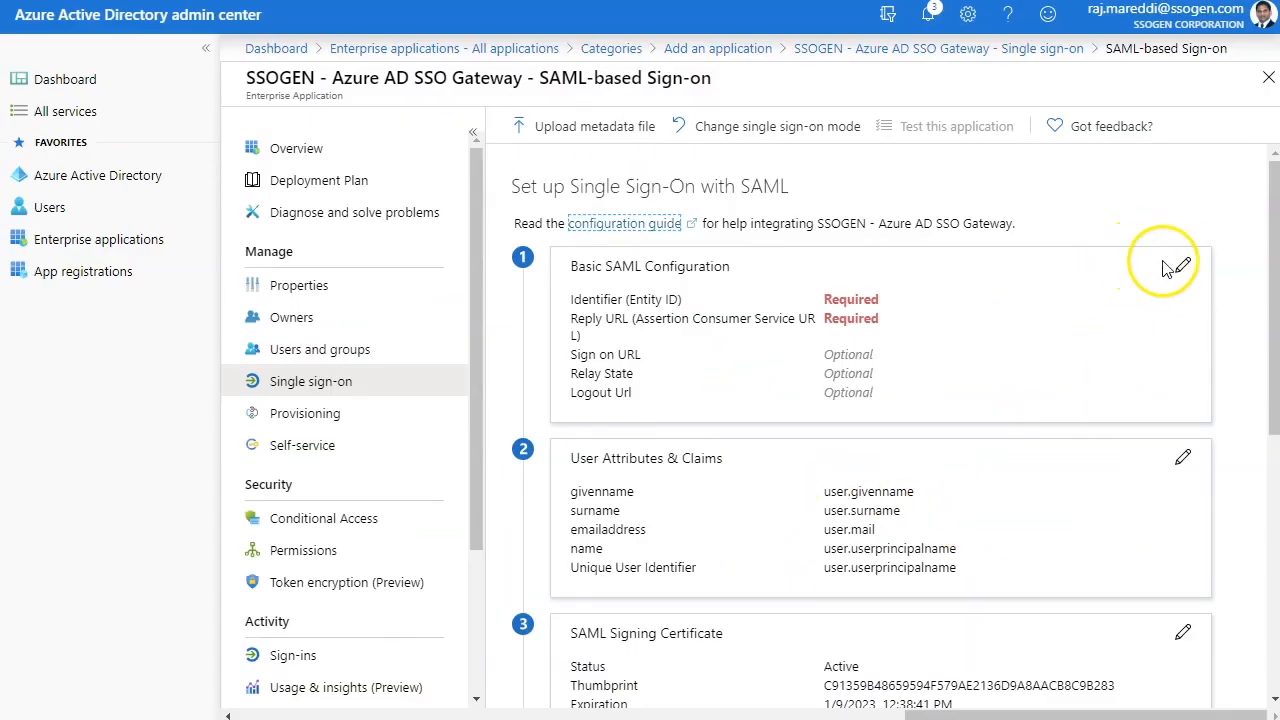
pyautogui.click(1183, 266)
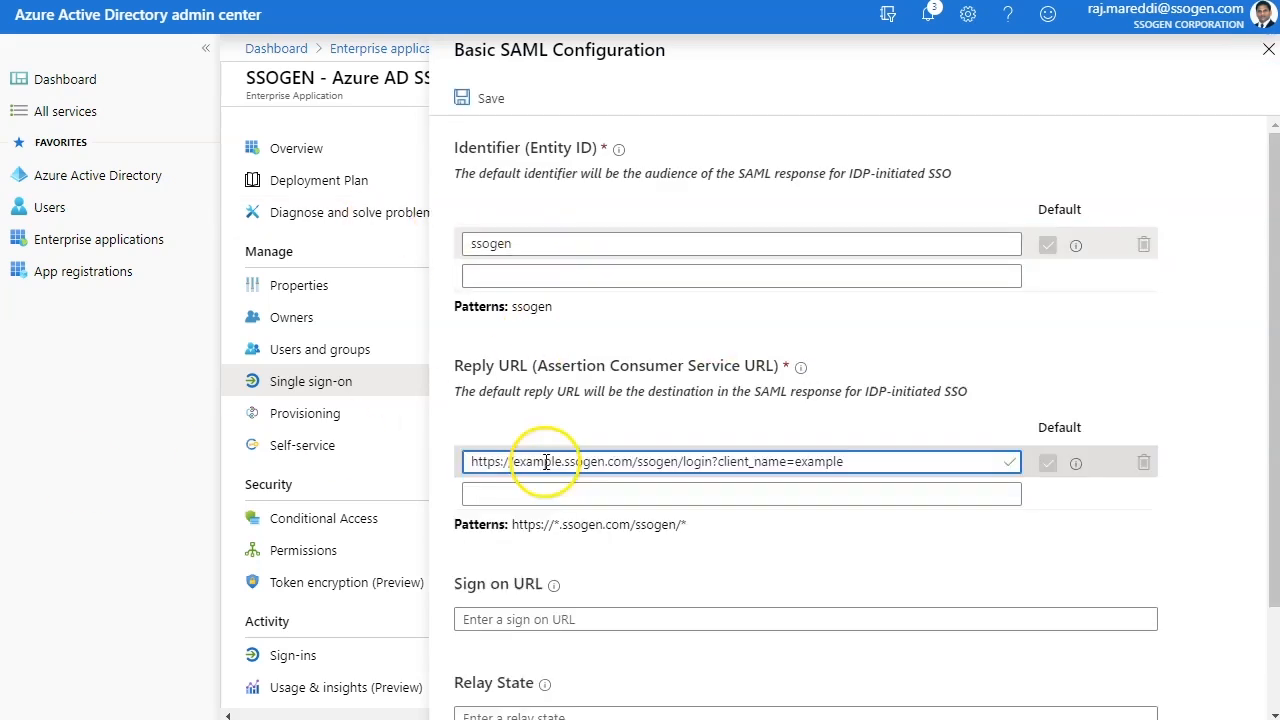
pyautogui.doubleClick(823, 461)
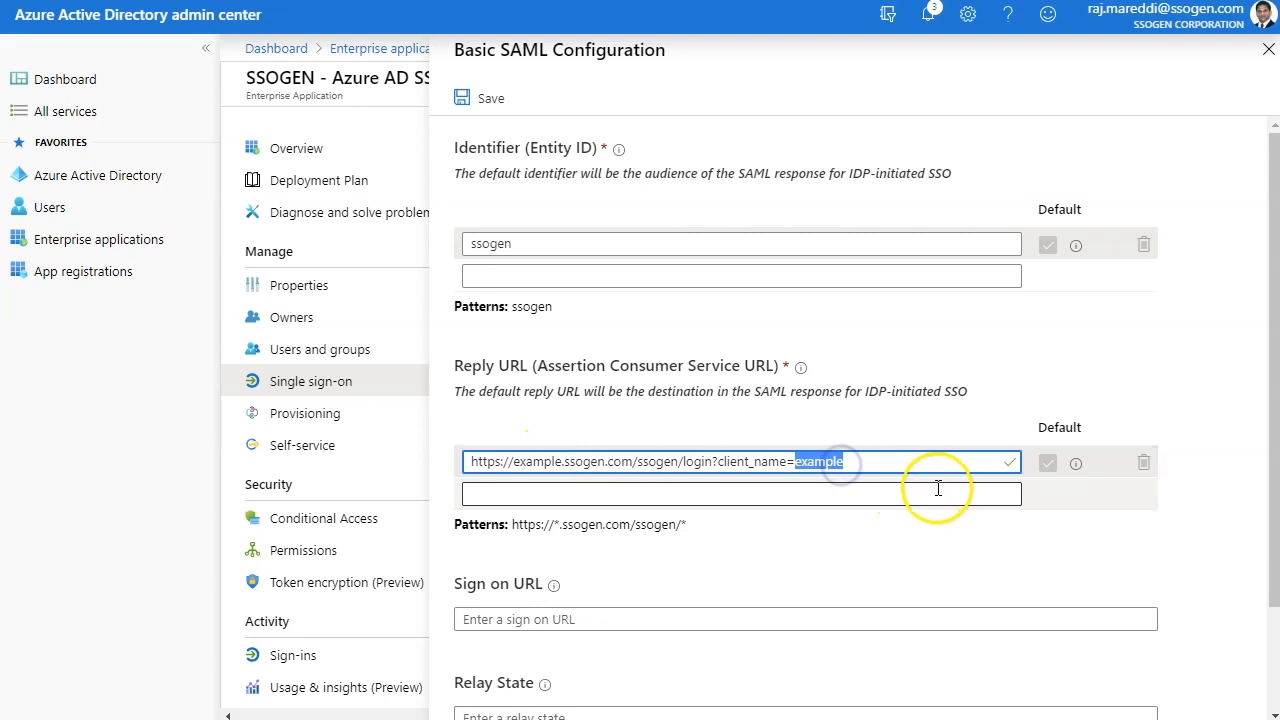
pyautogui.moveTo(957, 447)
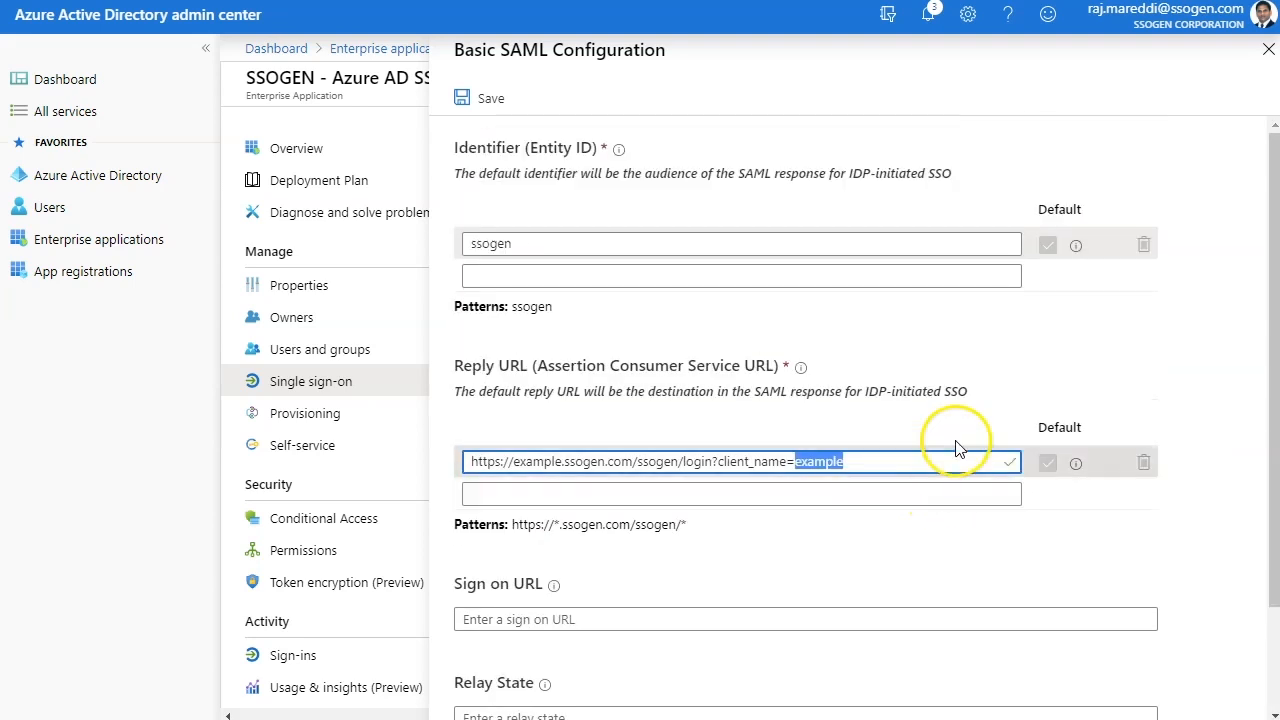
pyautogui.click(489, 97)
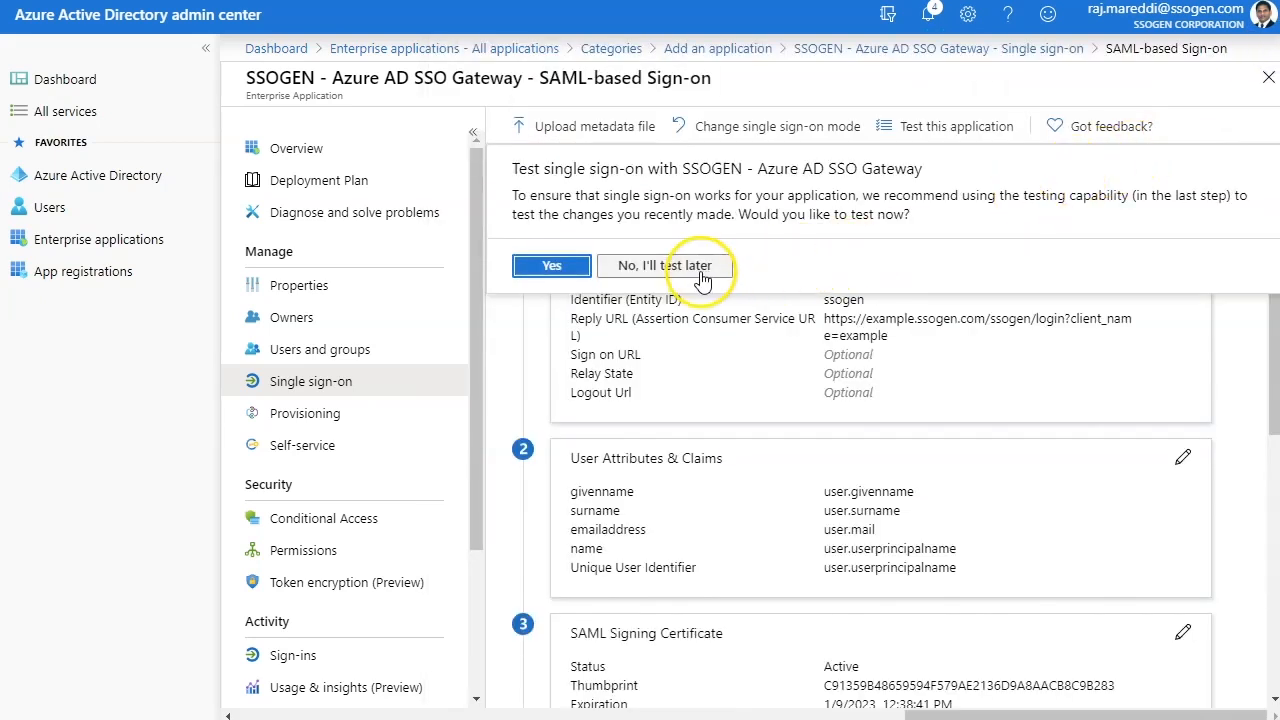
pyautogui.click(666, 265)
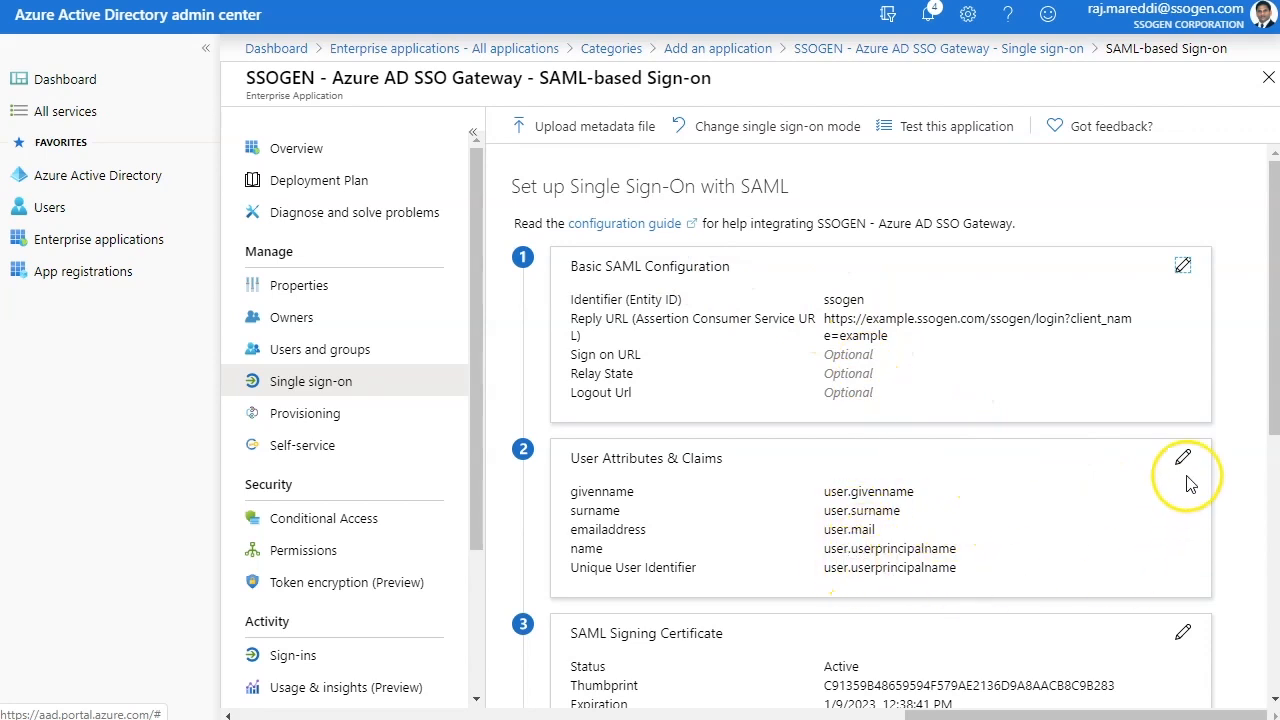
# Open User Attributes & Claims for editing to reach the nameidentifier claim
pyautogui.scroll(-3)
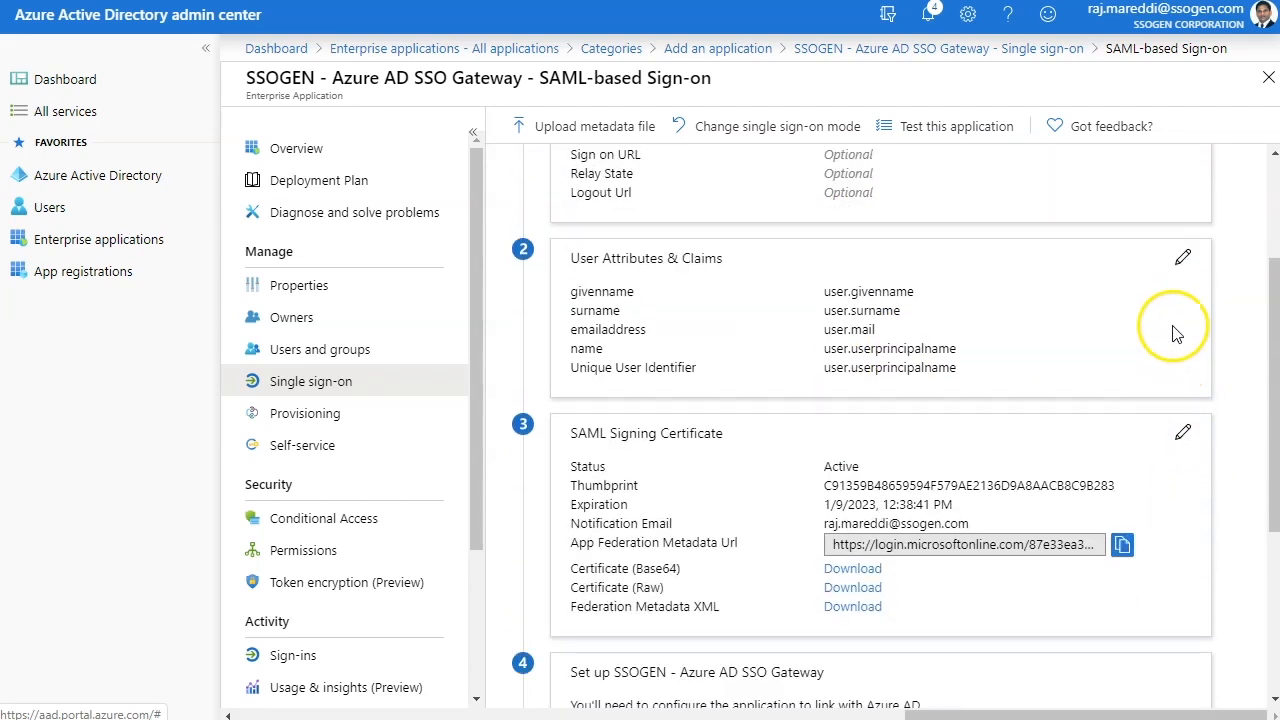
pyautogui.click(1183, 257)
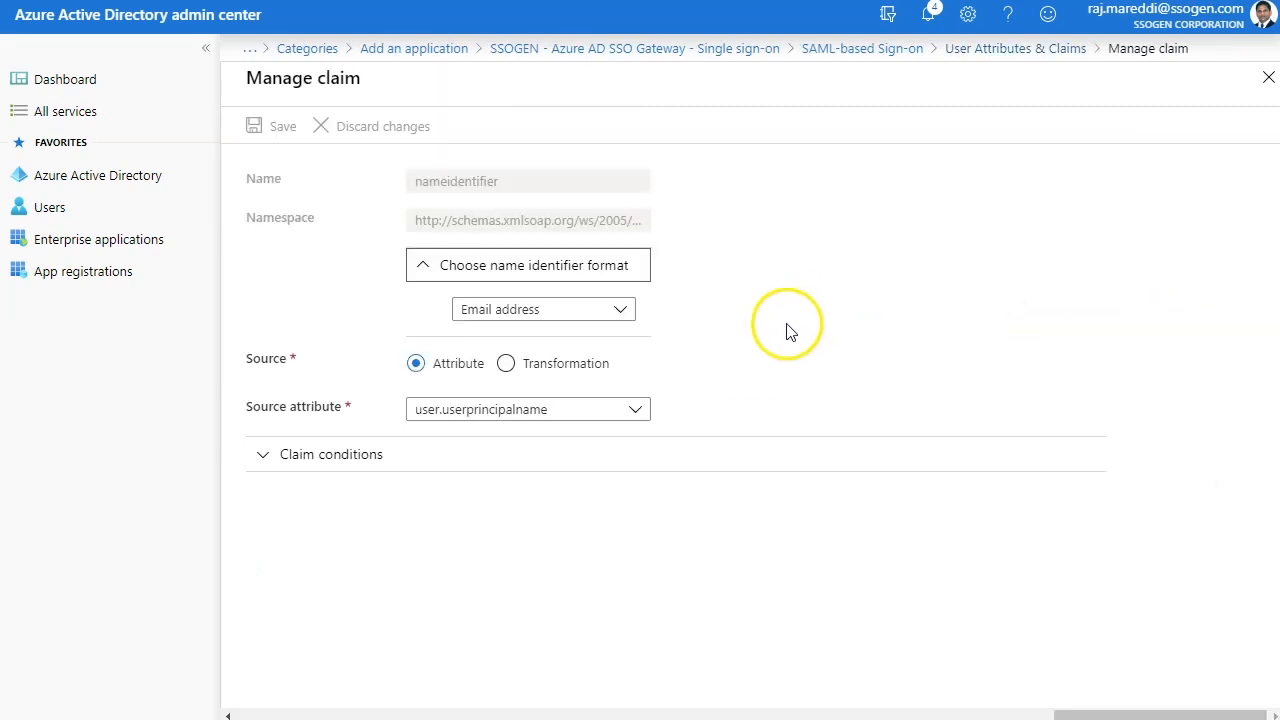
pyautogui.moveTo(620, 318)
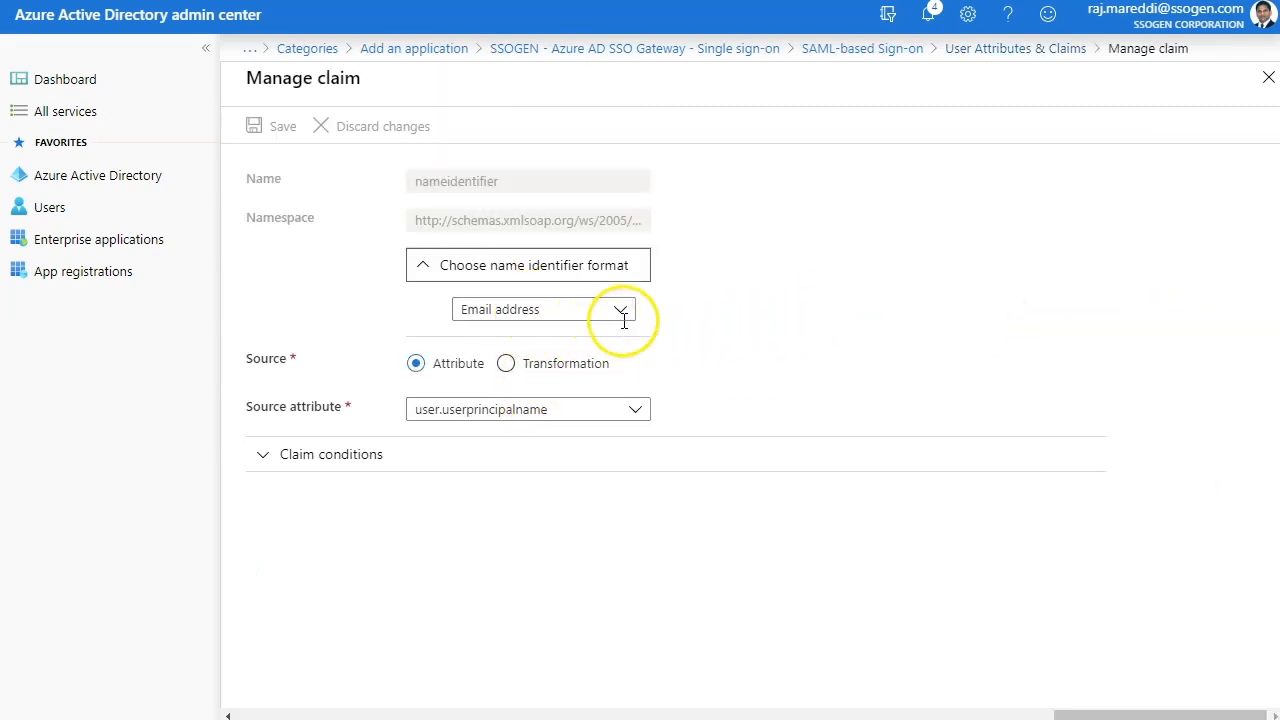